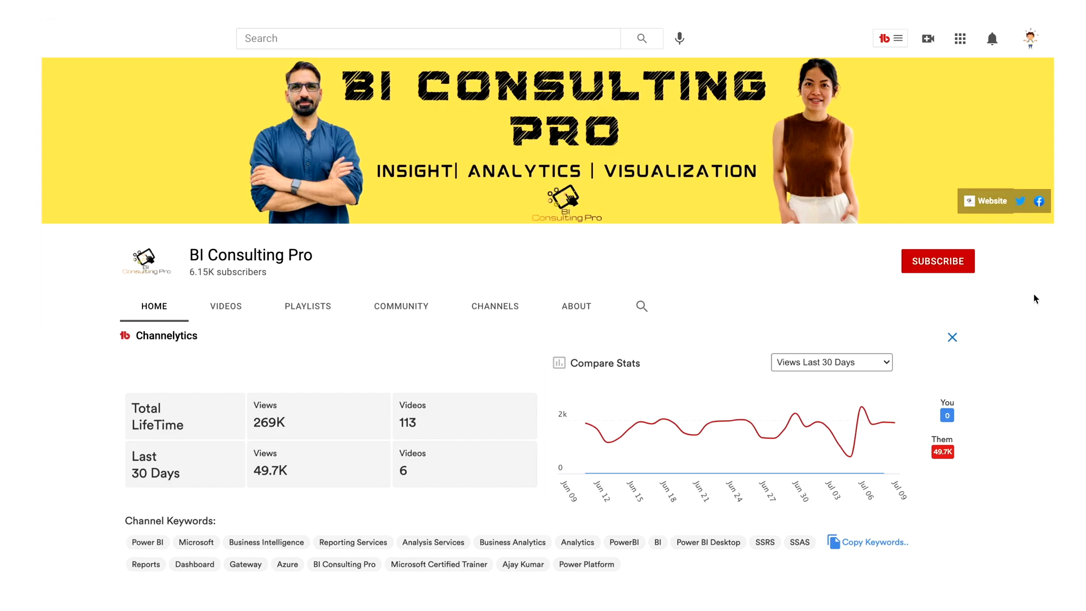
# Subscribe to the BI Consulting Pro channel and turn on its notification bell
pyautogui.click(936, 261)
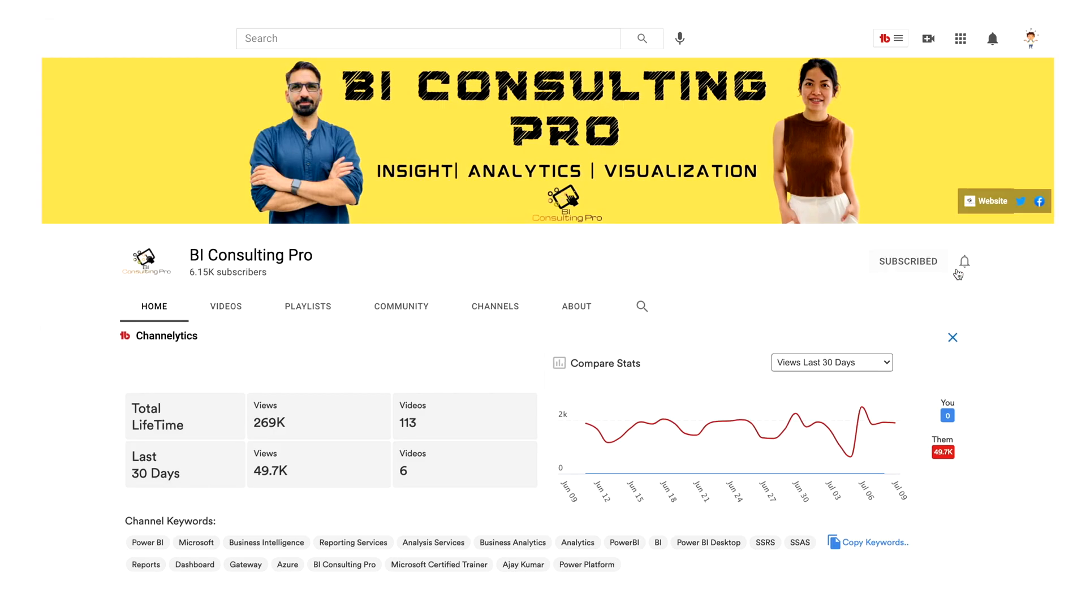
pyautogui.click(963, 261)
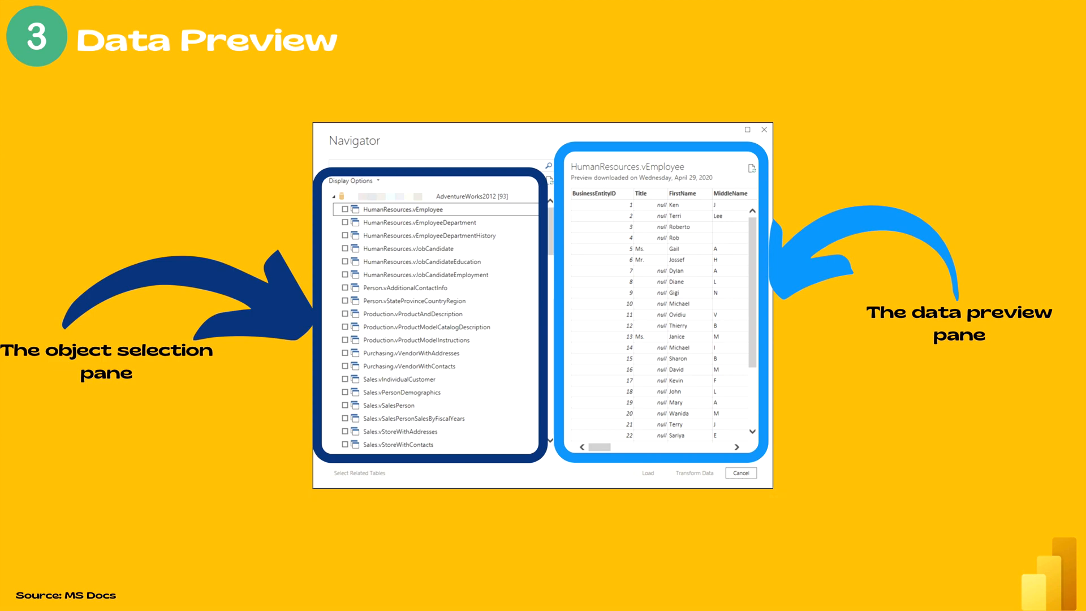
# Advance to the 'Object limitation workaround' slide showing the three Navigator-to-Power Query Editor steps
pyautogui.press('Right')
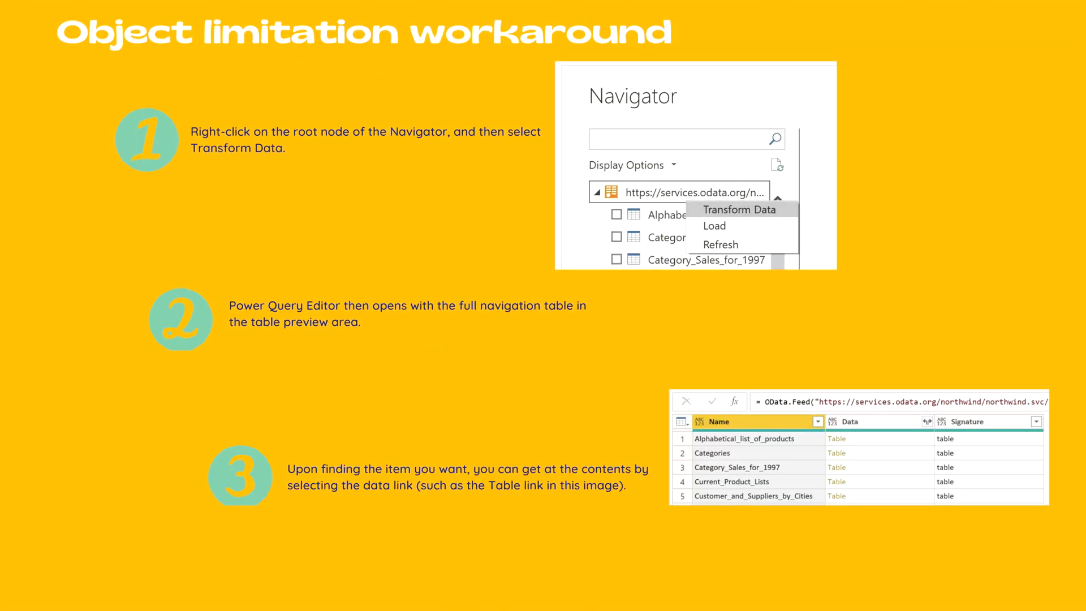